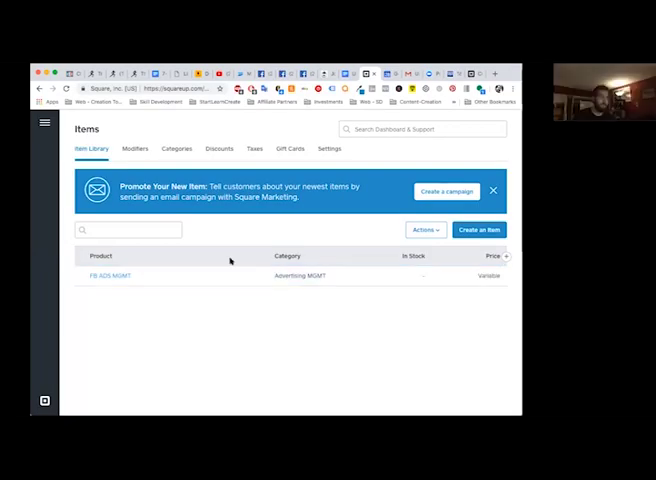
mouse_move(170, 224)
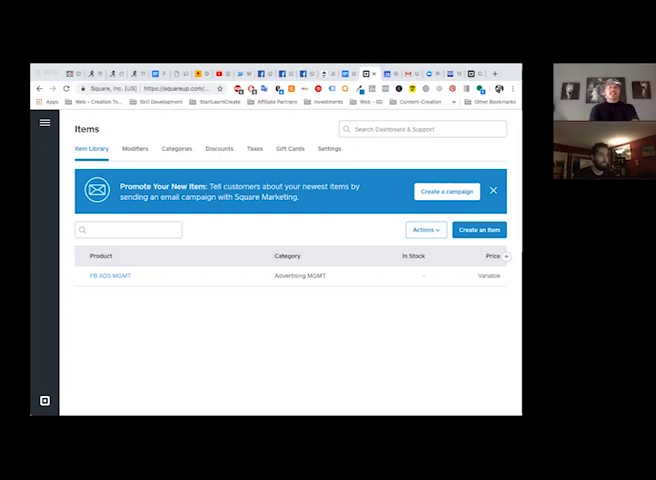
mouse_move(250, 68)
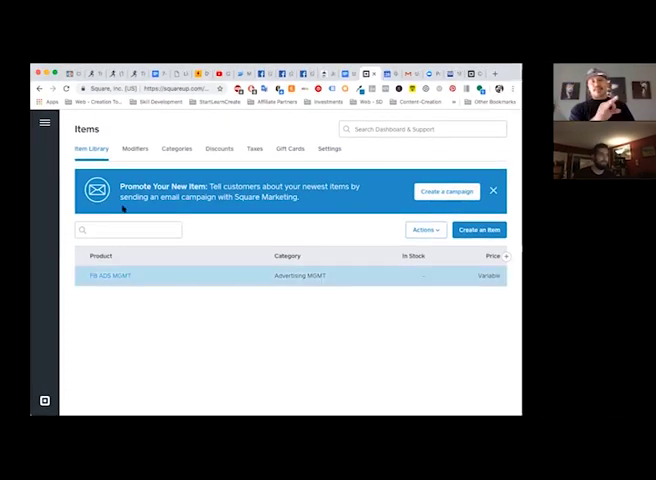
- From the navigation menu, go to recurring Invoices and start a new recurring series
click(44, 122)
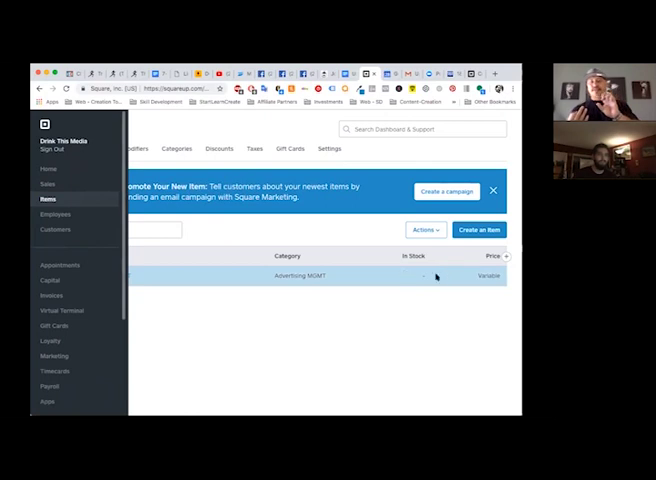
mouse_move(364, 281)
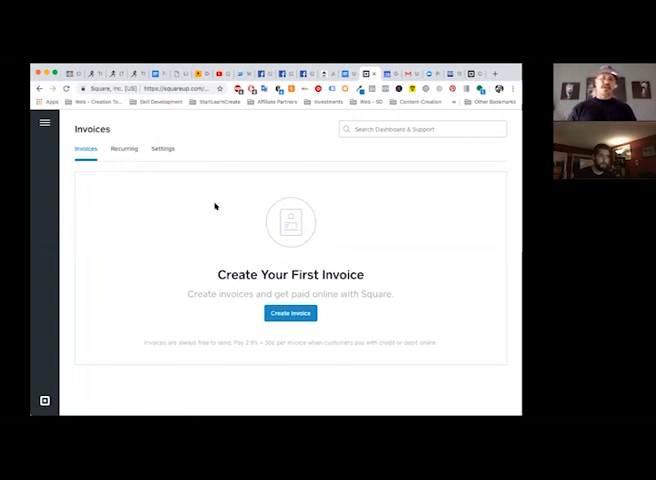
click(124, 148)
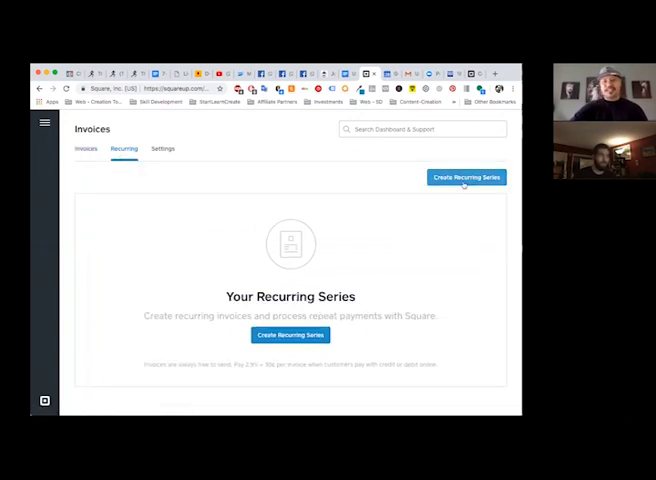
click(466, 177)
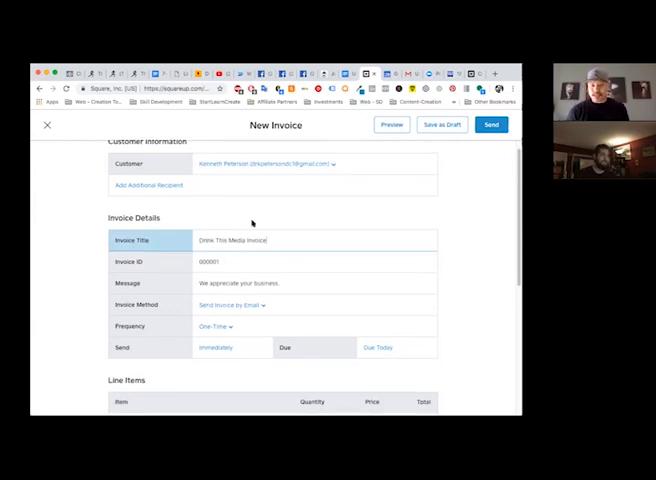
- Set the invoice method to charge the Mastercard on file and frequency to Recurring
click(260, 283)
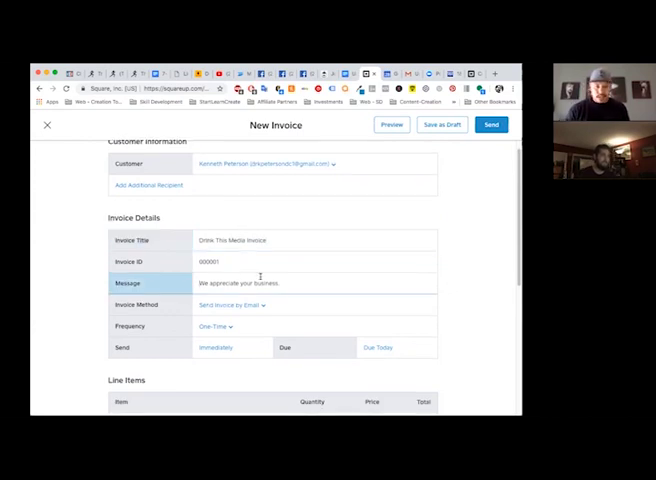
scroll(down, 3)
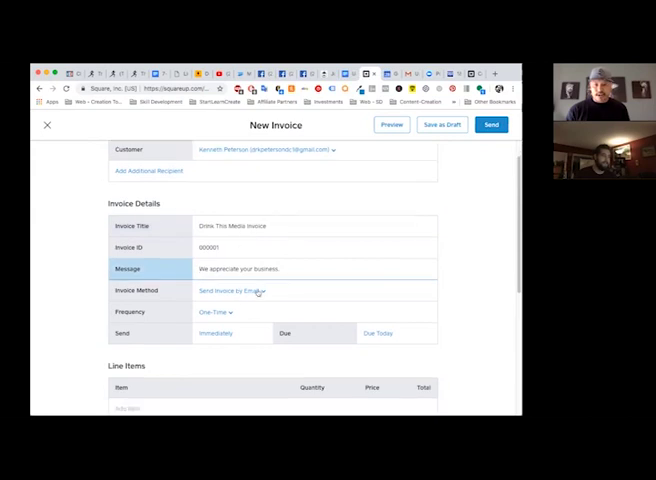
click(258, 291)
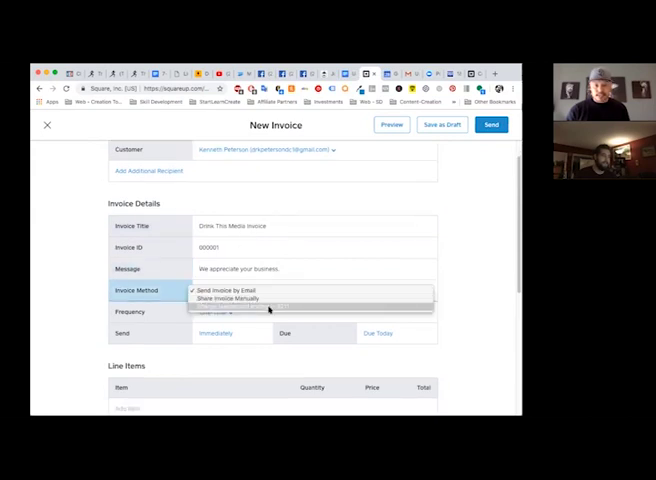
click(240, 301)
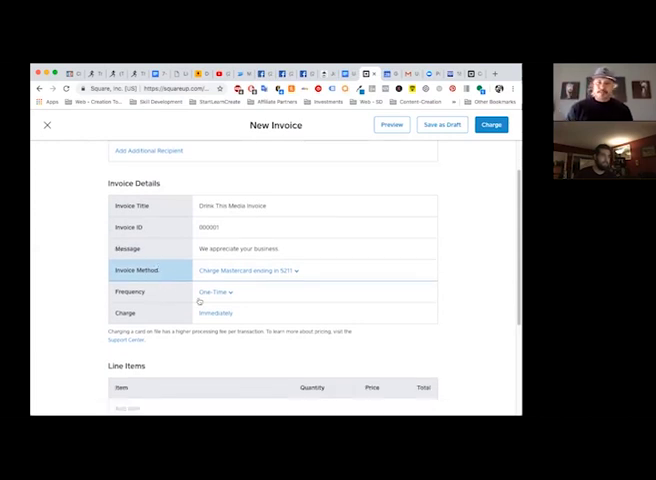
click(213, 292)
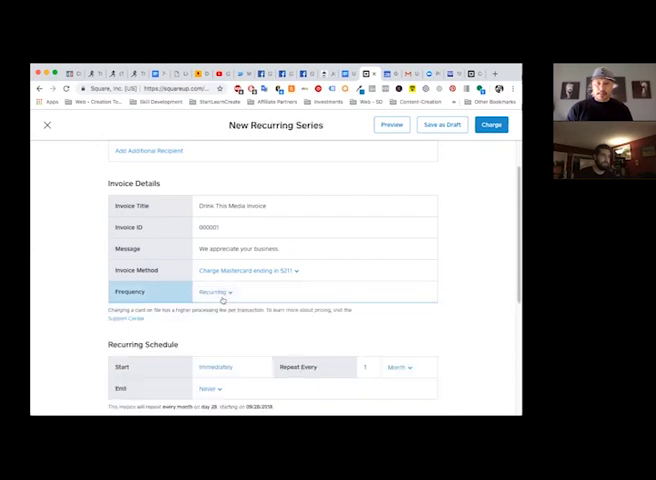
scroll(down, 3)
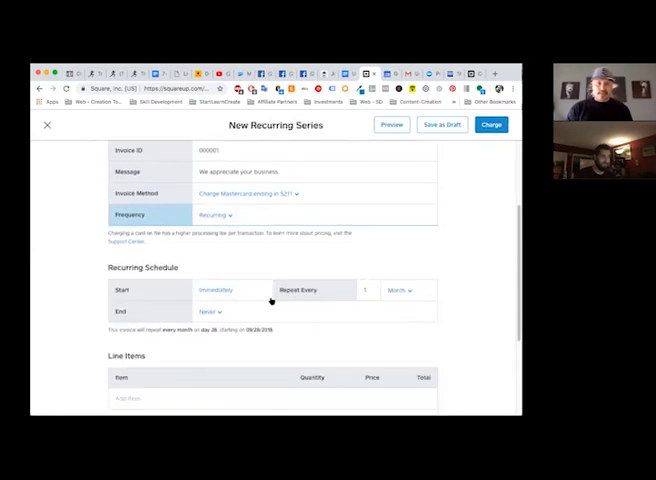
click(209, 312)
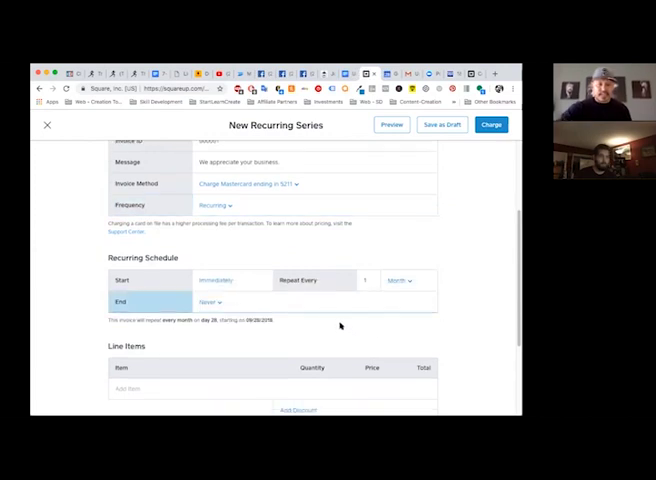
mouse_move(338, 318)
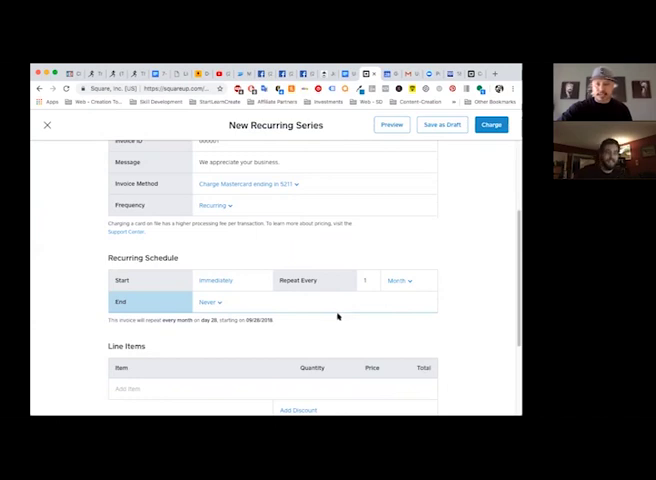
mouse_move(326, 335)
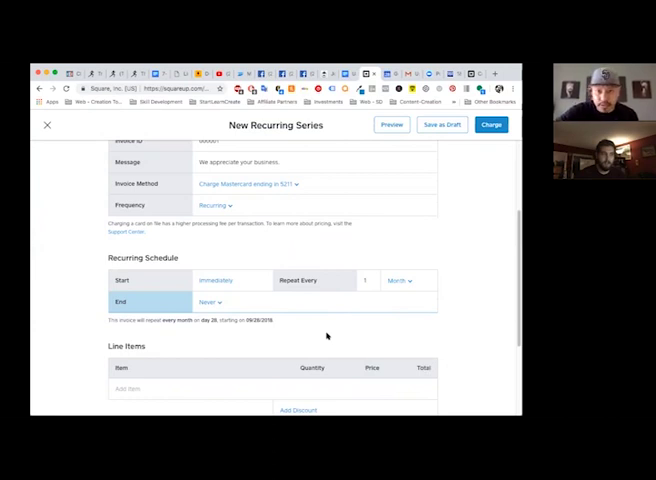
mouse_move(484, 379)
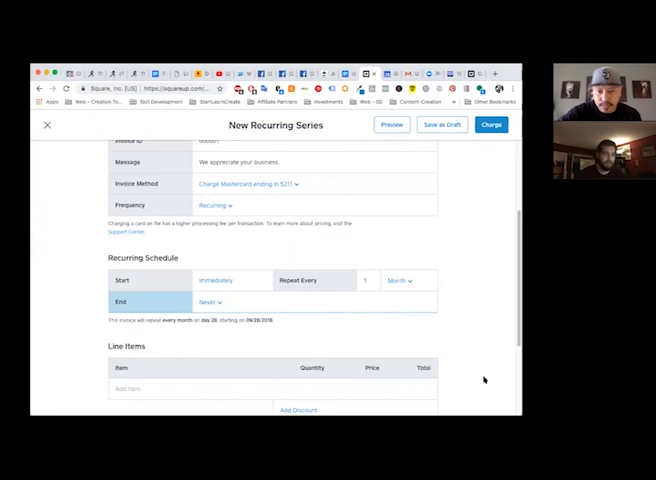
mouse_move(244, 285)
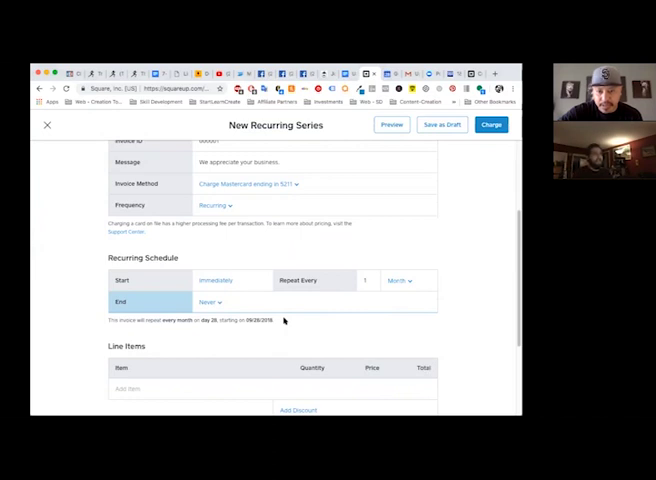
- Choose Month in the Repeat Every dropdown of the recurring schedule
click(402, 281)
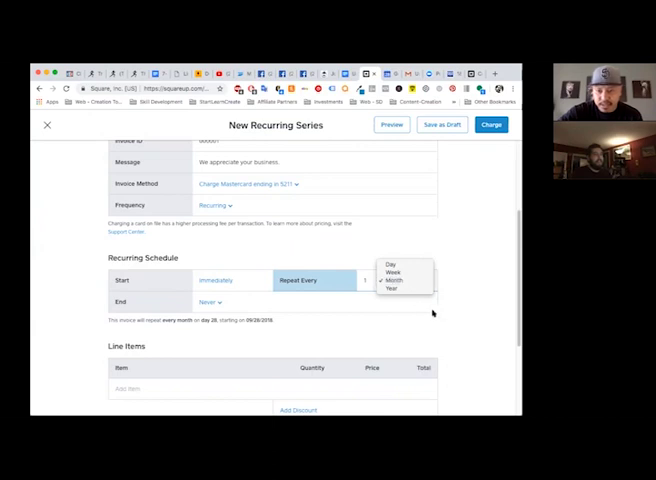
click(394, 281)
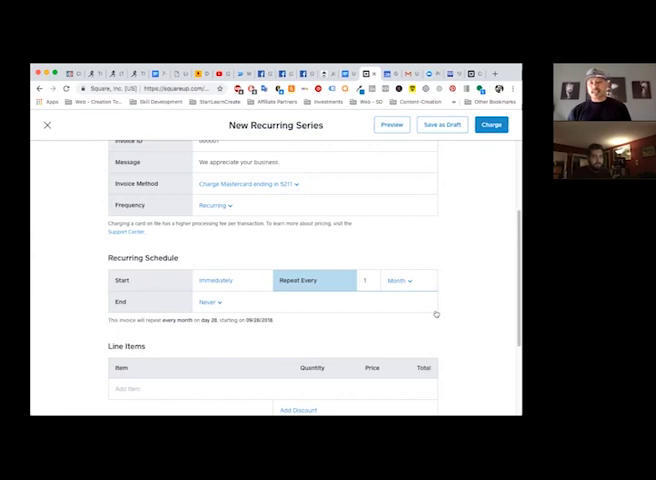
click(402, 281)
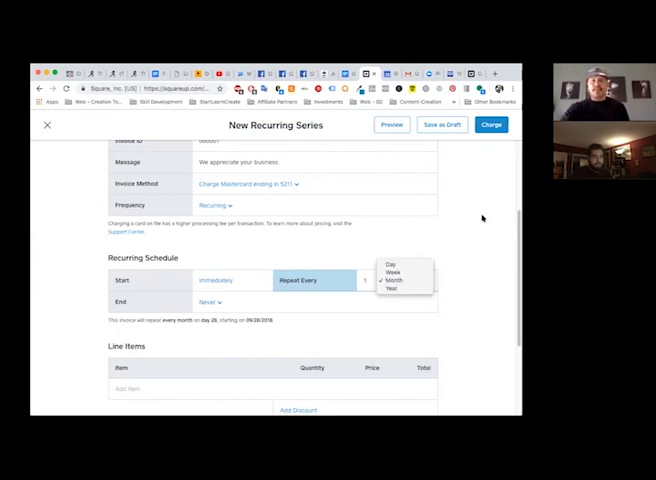
click(393, 280)
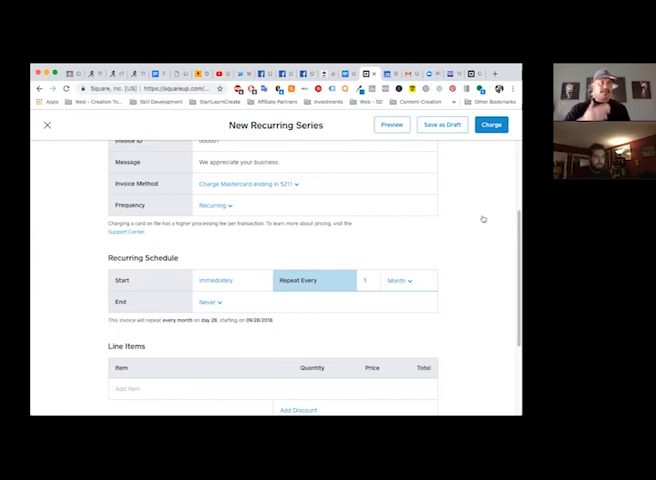
click(402, 280)
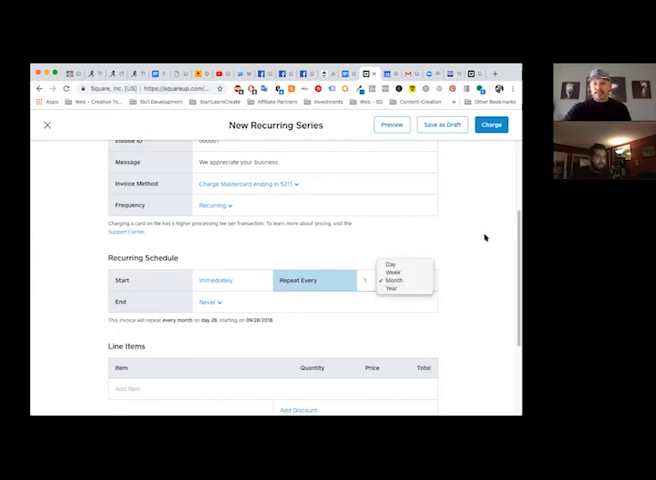
click(393, 281)
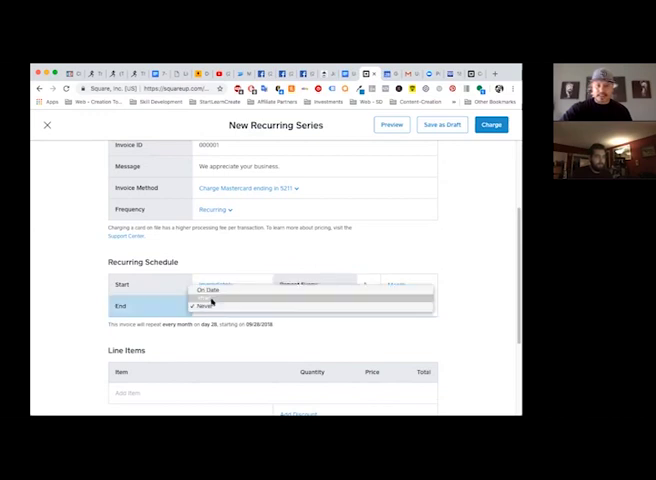
- Briefly set End to After 4 invoices, then switch it back to Never
click(207, 305)
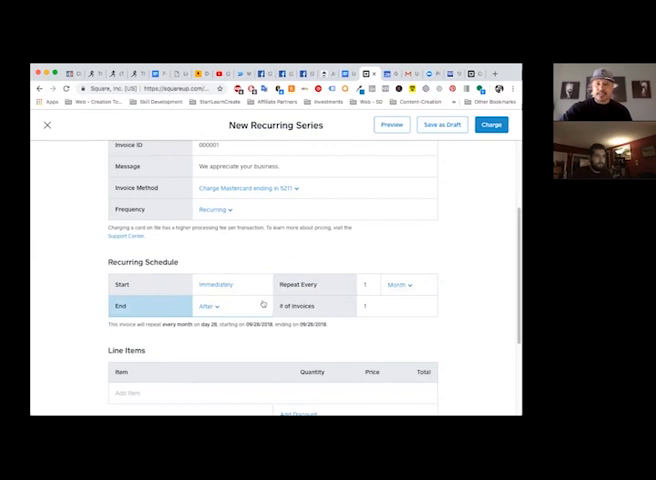
mouse_move(349, 309)
text(6)
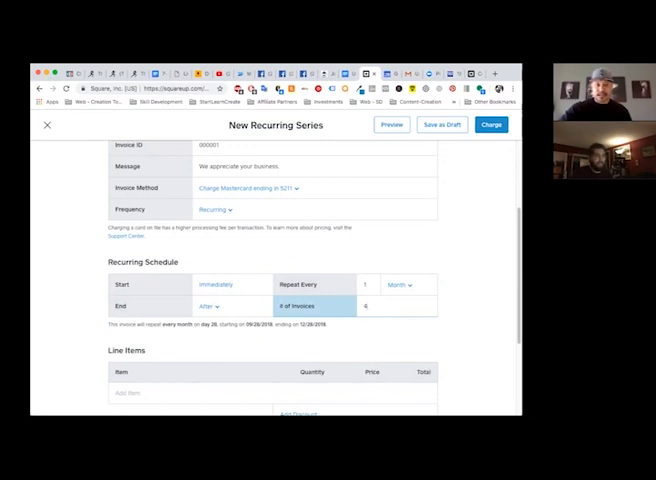
click(210, 306)
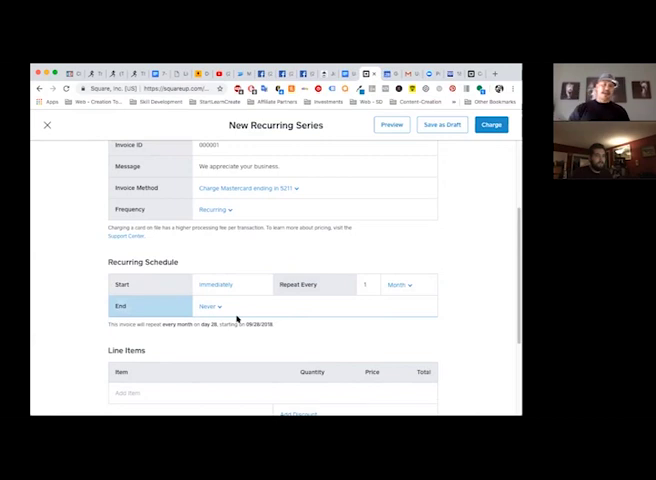
mouse_move(298, 360)
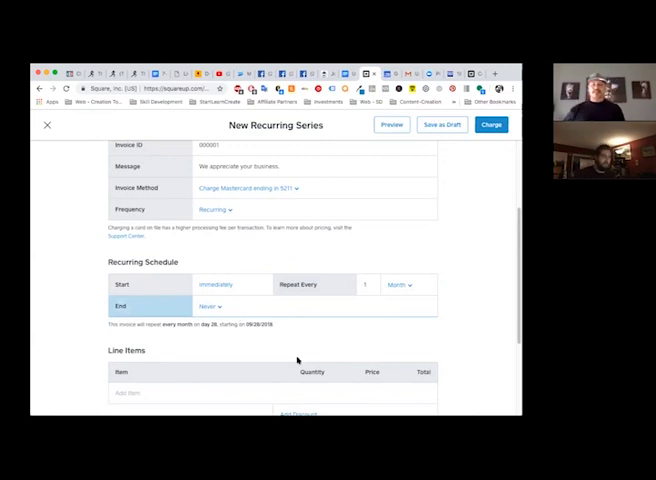
scroll(down, 3)
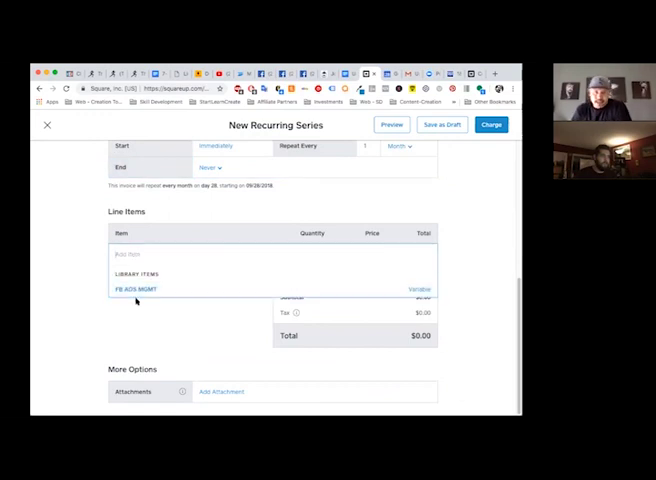
- Add the FB ADS MGMT library item priced 1000 with note 'See Attached Agreement'
click(137, 289)
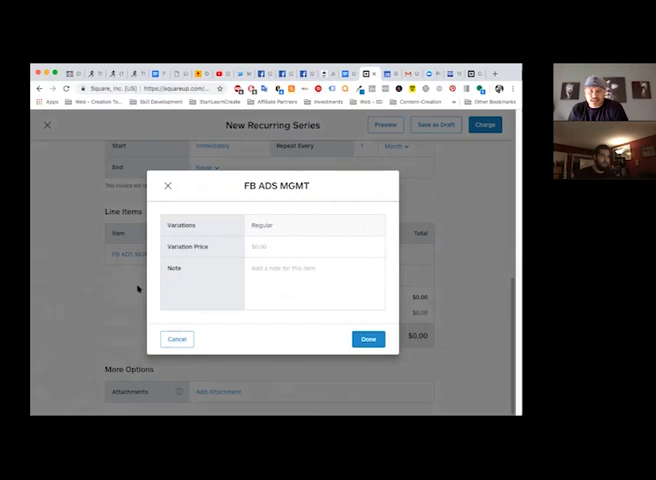
click(312, 247)
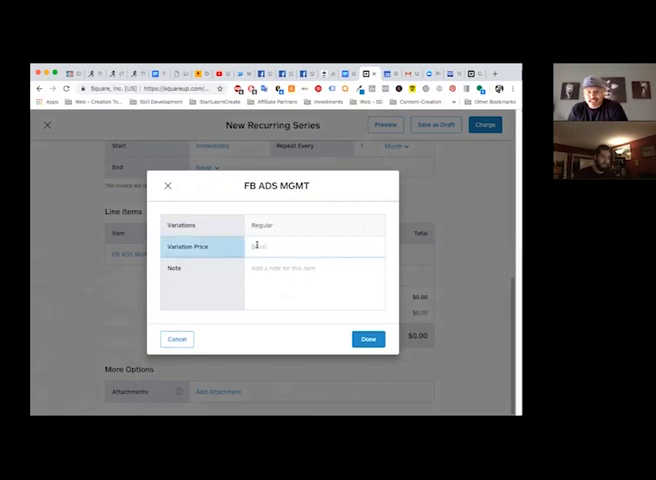
text(1000)
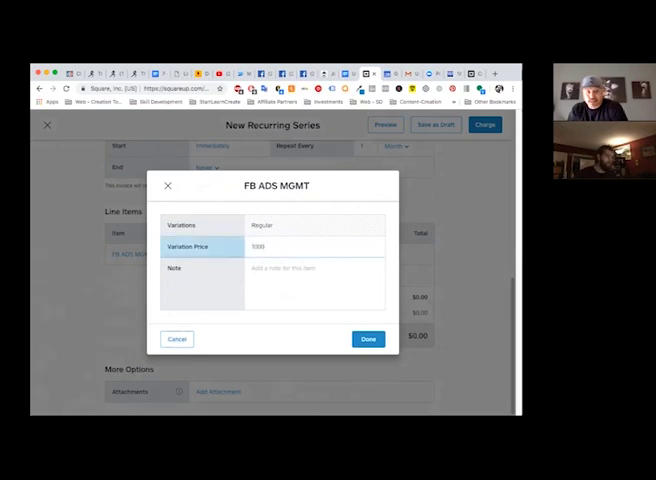
click(300, 280)
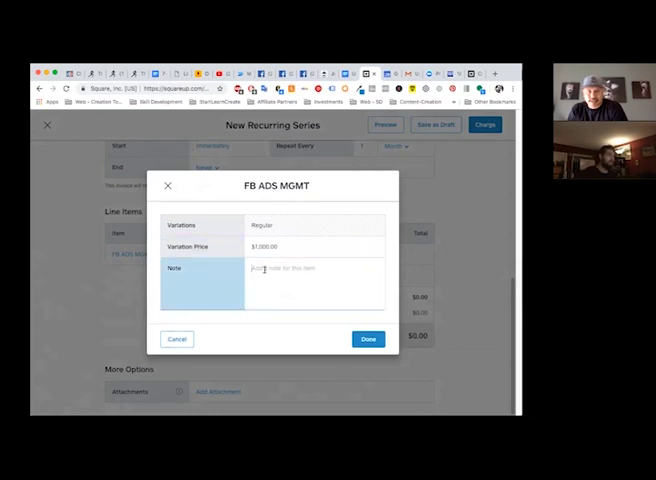
text(See Attac)
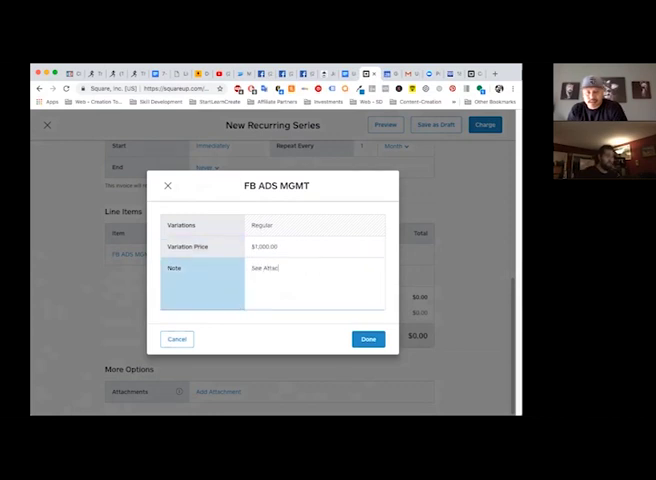
text(hed Agreement)
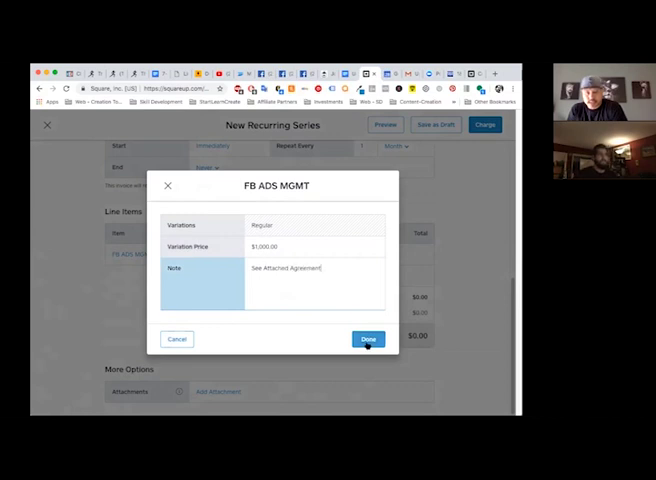
click(367, 339)
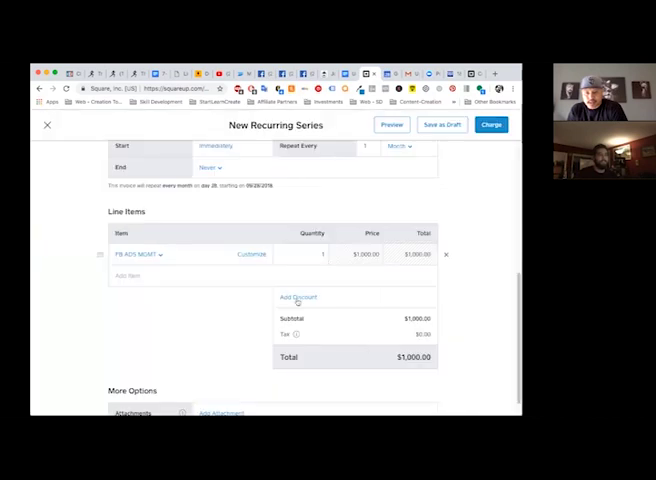
- Upload the Better Life Chiropractic FB Agreement PDF as the series attachment
scroll(down, 3)
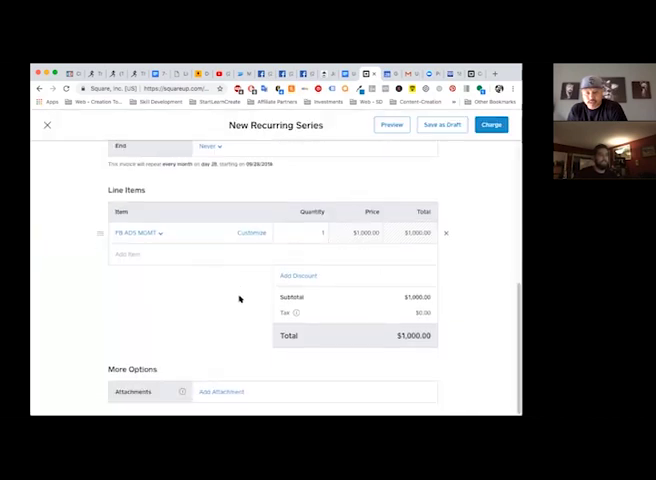
mouse_move(233, 397)
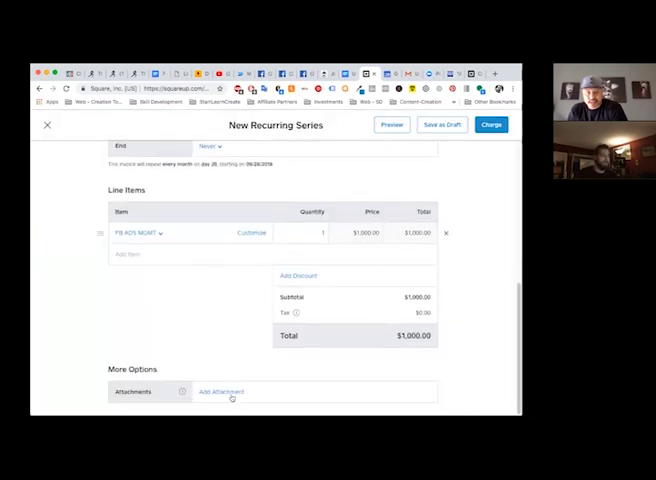
click(221, 391)
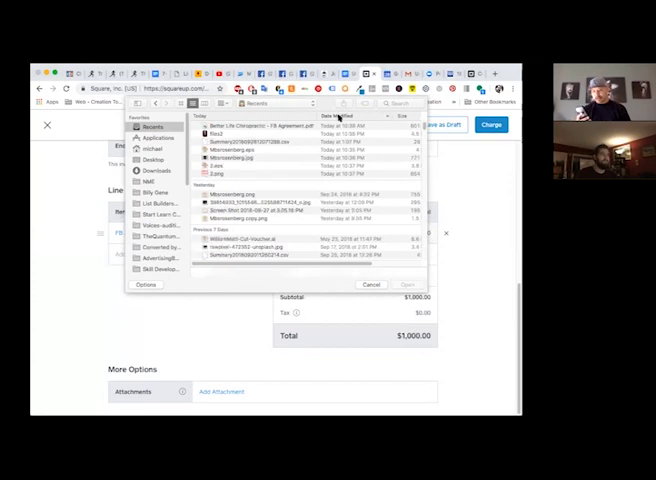
click(330, 117)
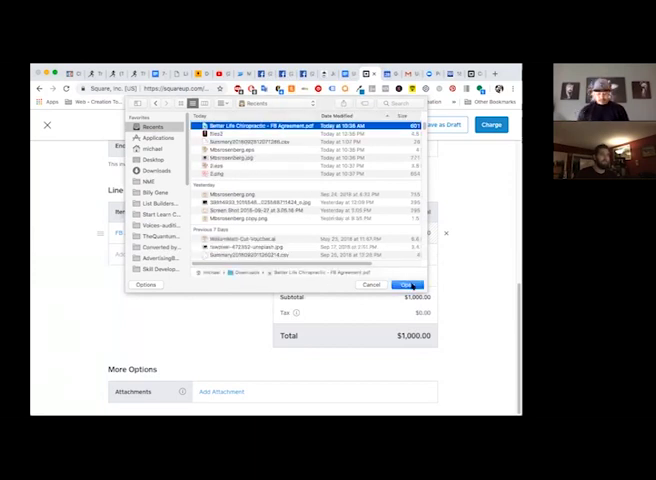
click(406, 284)
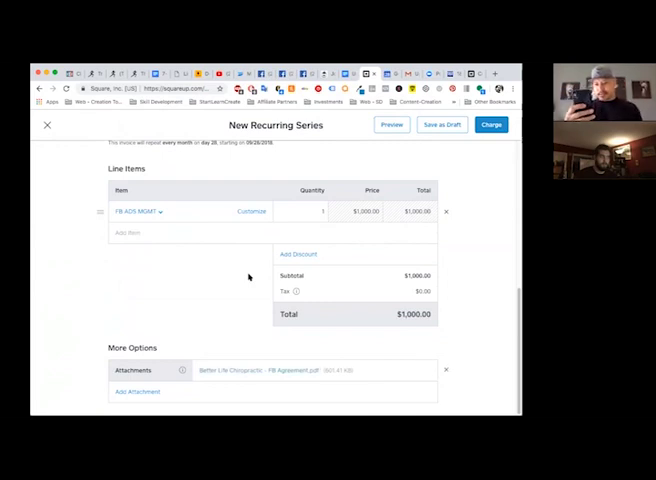
mouse_move(451, 203)
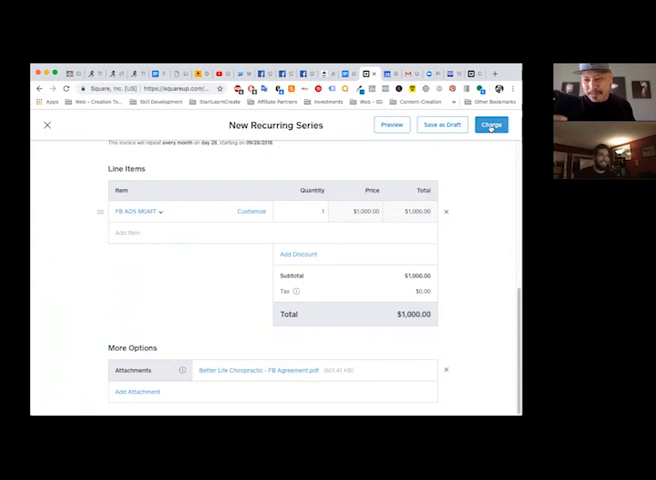
- Charge the new recurring series, scheduling its first invoice for September 28, 2018
click(491, 124)
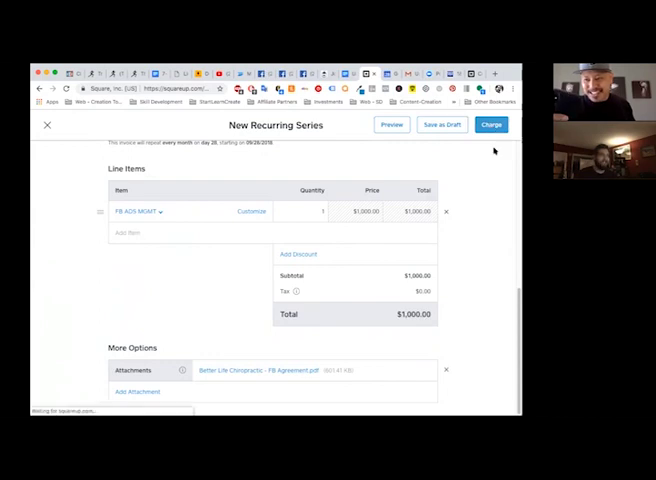
click(491, 124)
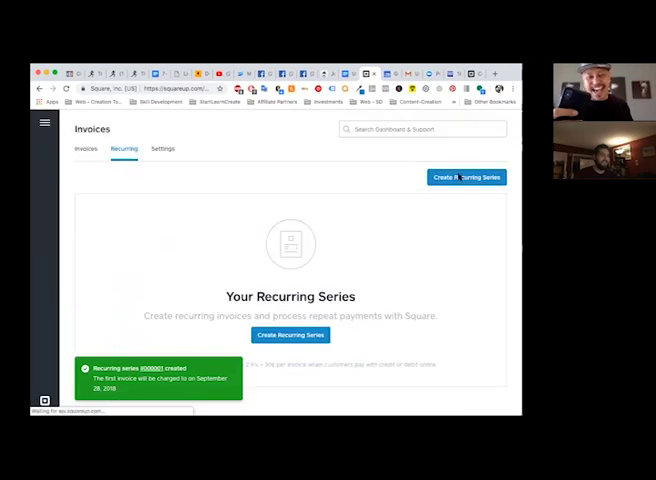